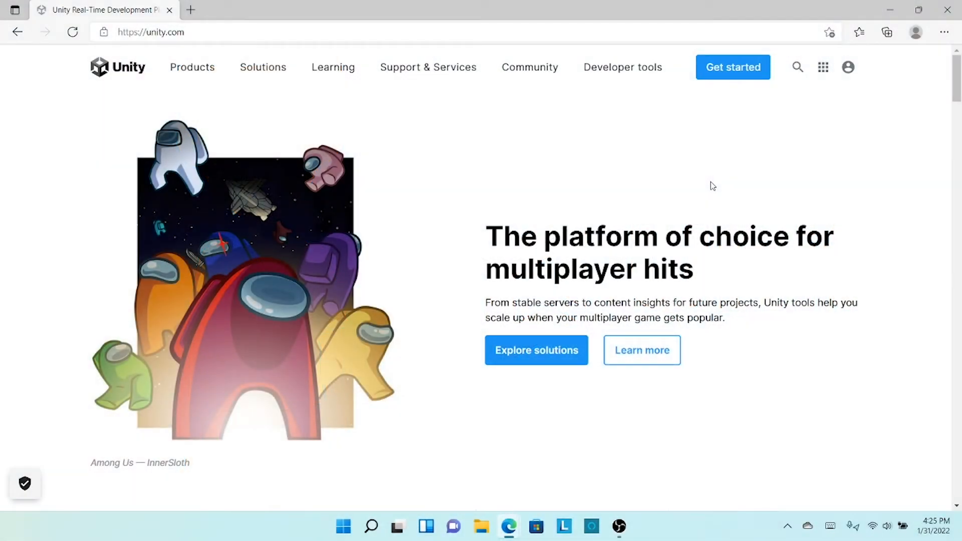
mouse_move(783, 149)
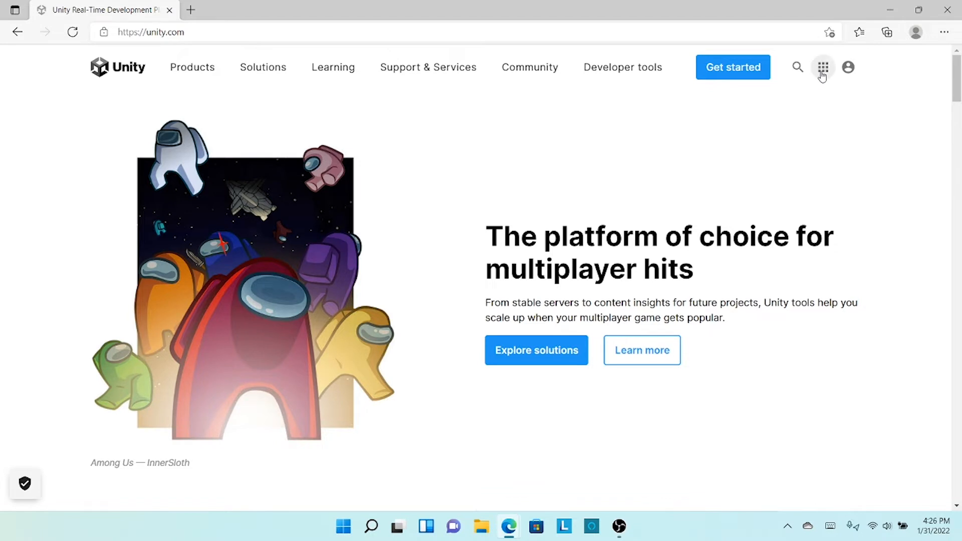
Reveal the Unity services menu listing Asset Store, Dashboard, Distribute, Forum, Learn and Unite Now
click(823, 67)
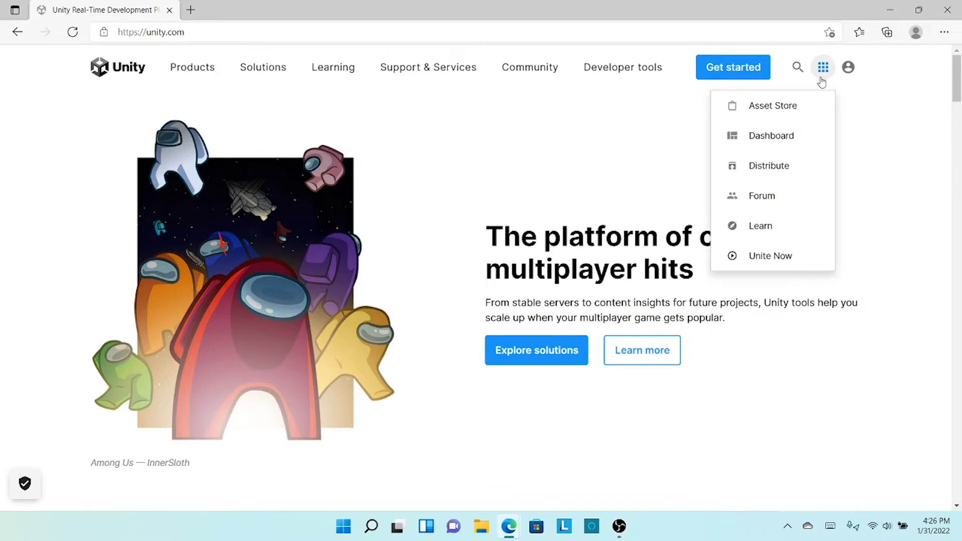
mouse_move(788, 113)
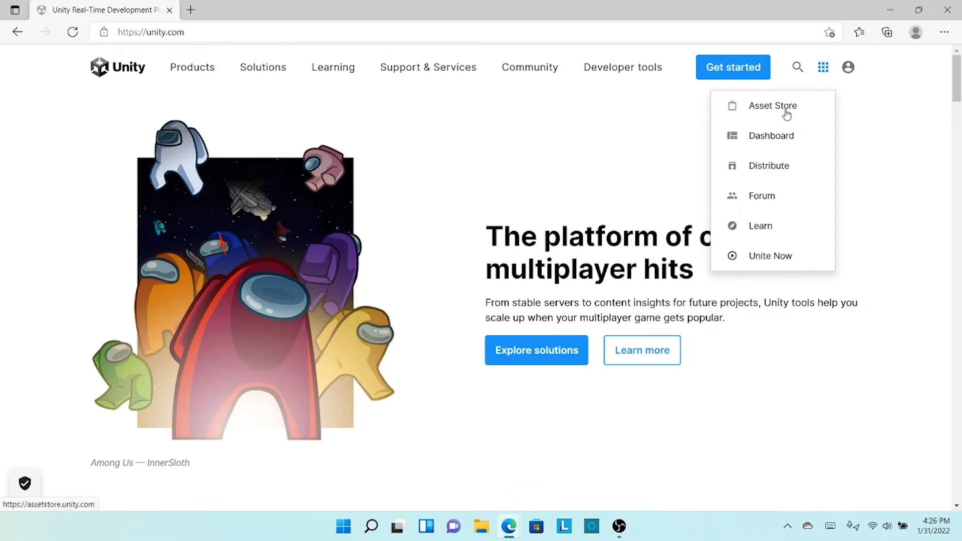
Go to the Asset Store and rerun the recent search 'tree', returning 2,195 results
click(773, 106)
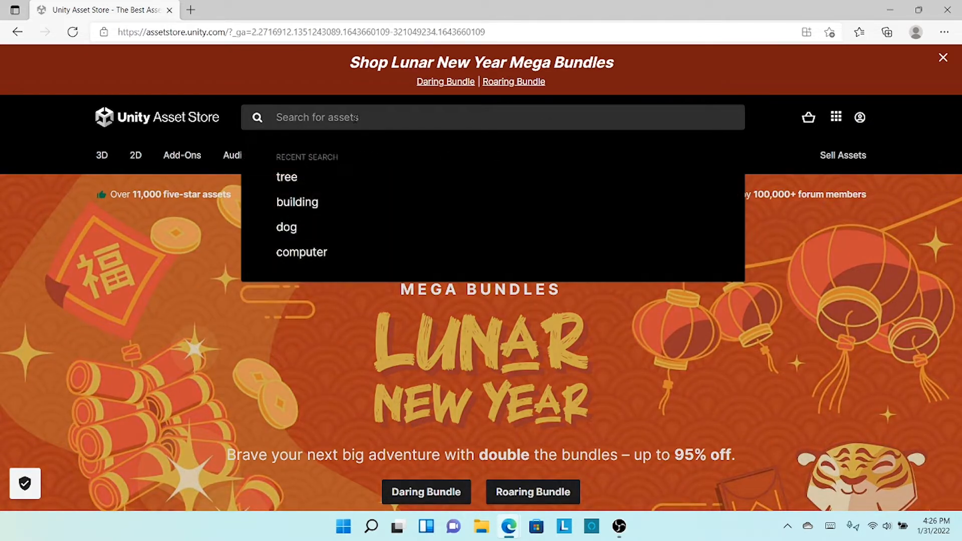
click(287, 176)
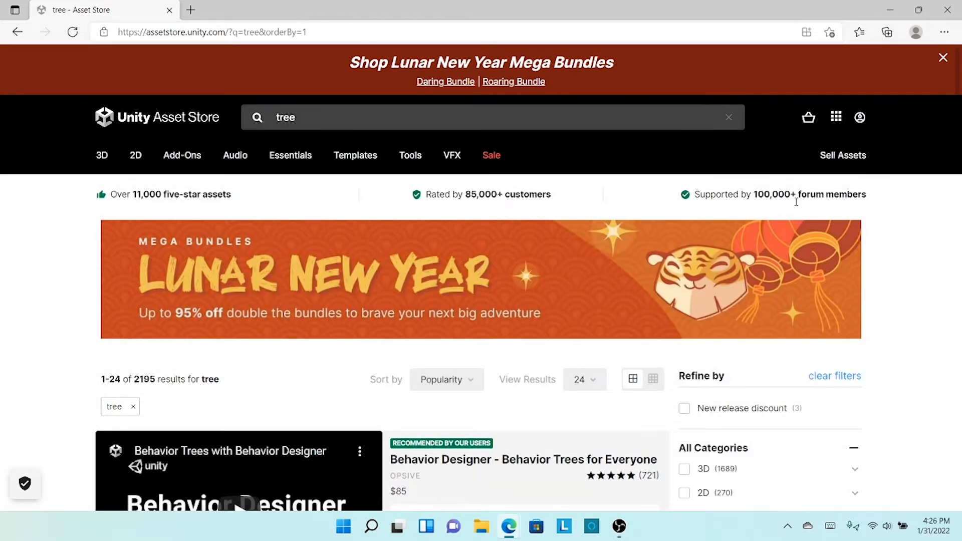
Find and open the Mountain Trees - Dynamic Nature asset by NatureManufacture, priced $20
scroll(down, 3)
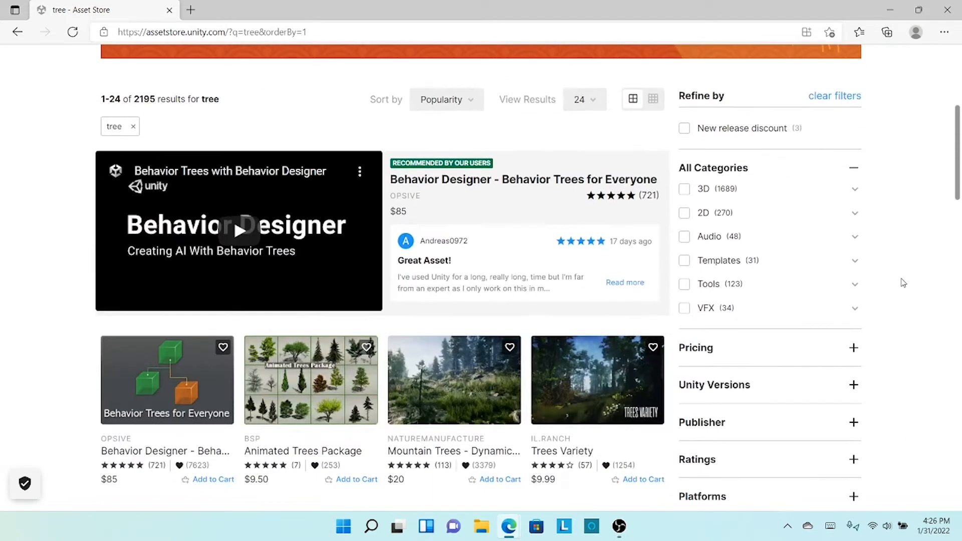
scroll(down, 3)
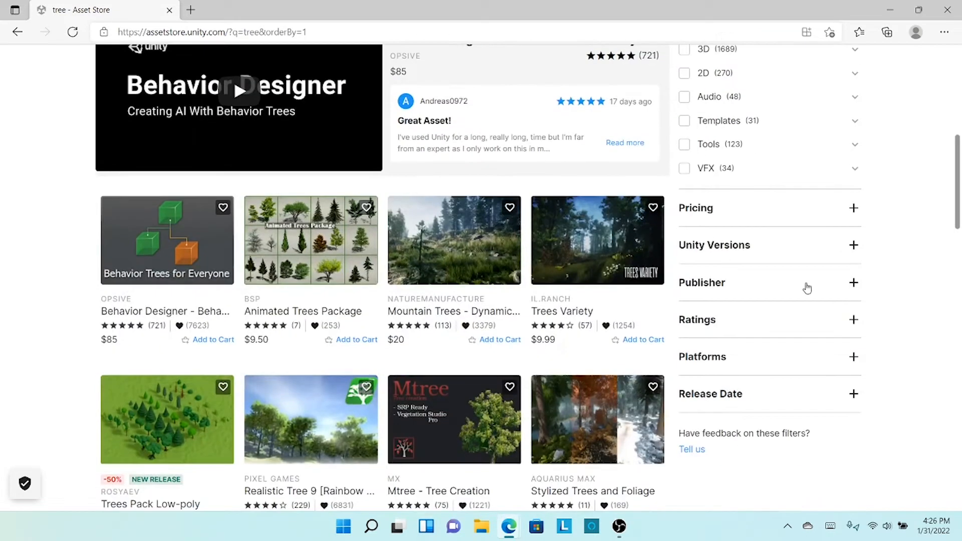
mouse_move(433, 242)
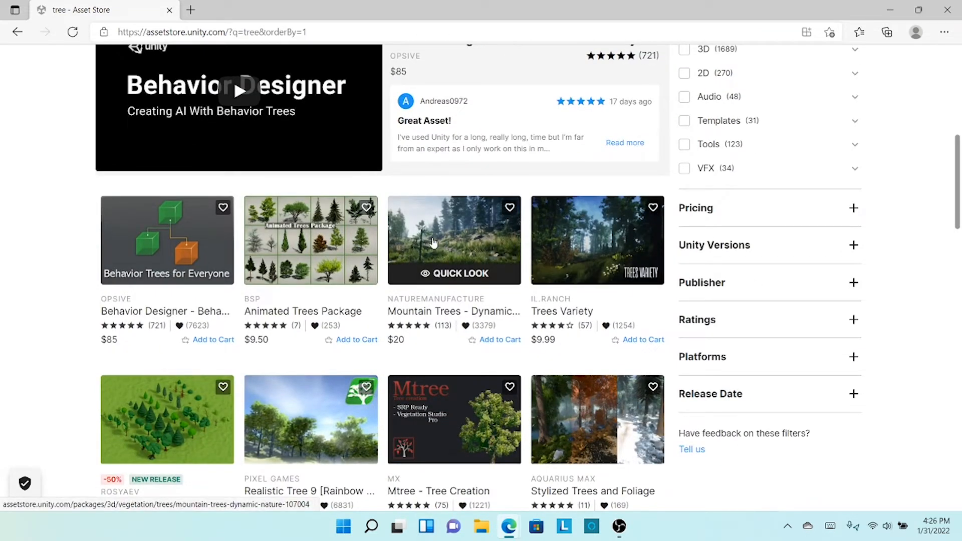
click(433, 241)
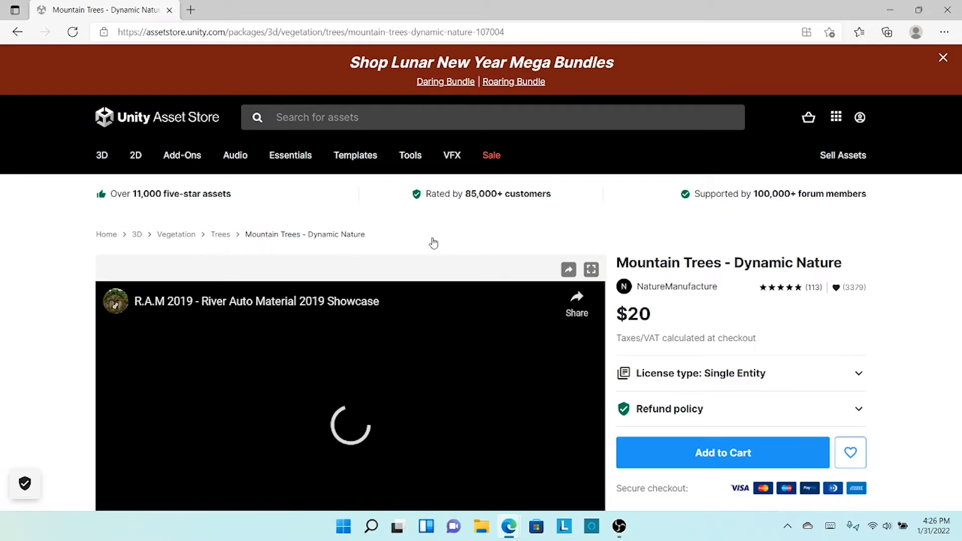